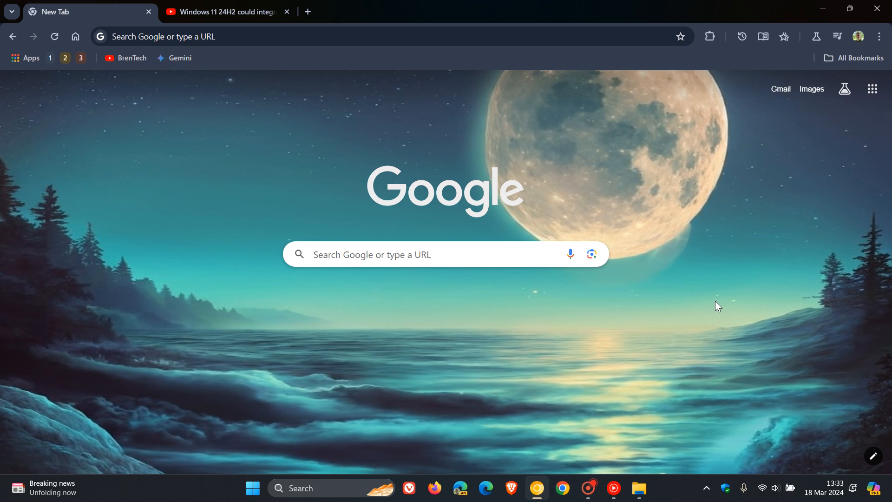
{"action": "mouse_move", "coordinate": [692, 317]}
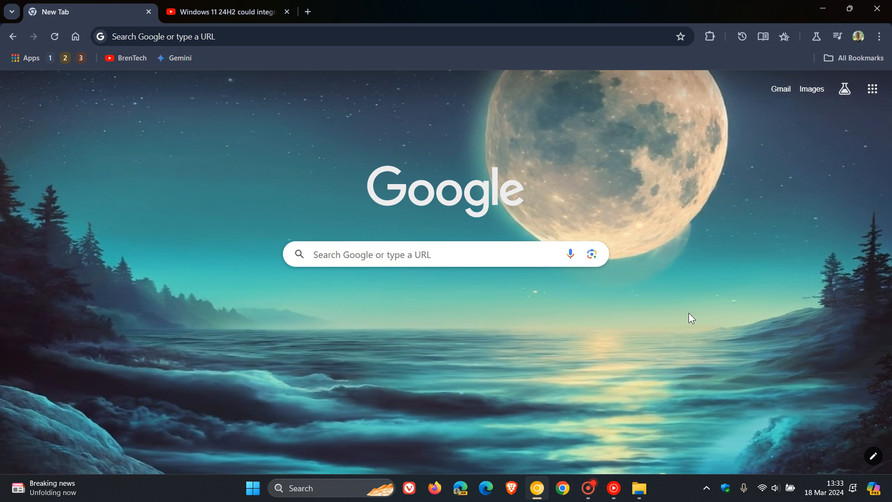
{"action": "mouse_move", "coordinate": [778, 297]}
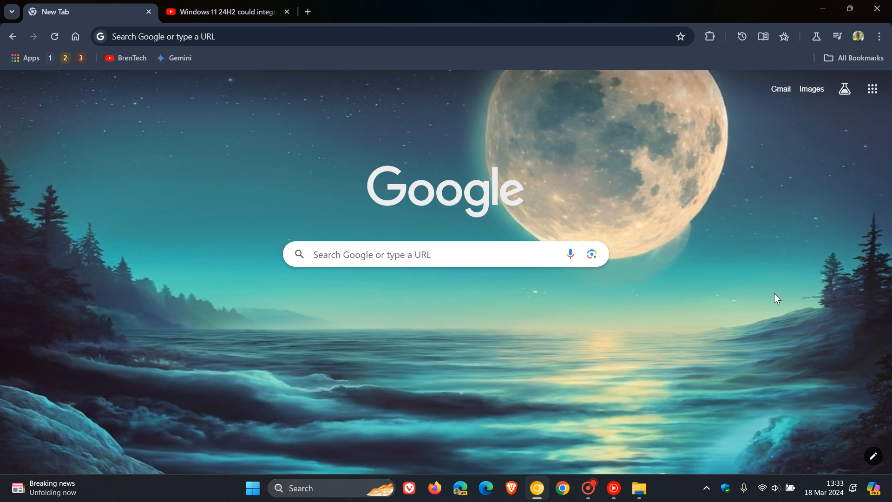
{"action": "mouse_move", "coordinate": [239, 26]}
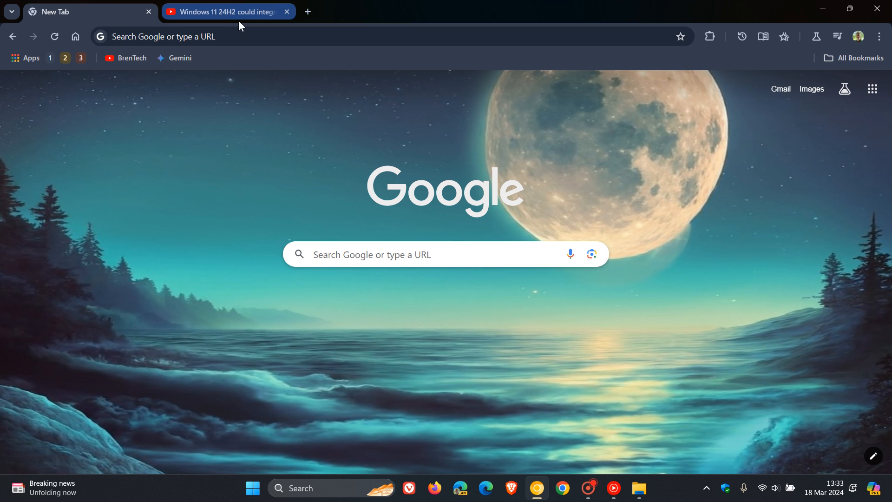
Switch to the YouTube tab and show the playing video's media controls panel
{"action": "left_click", "coordinate": [222, 11]}
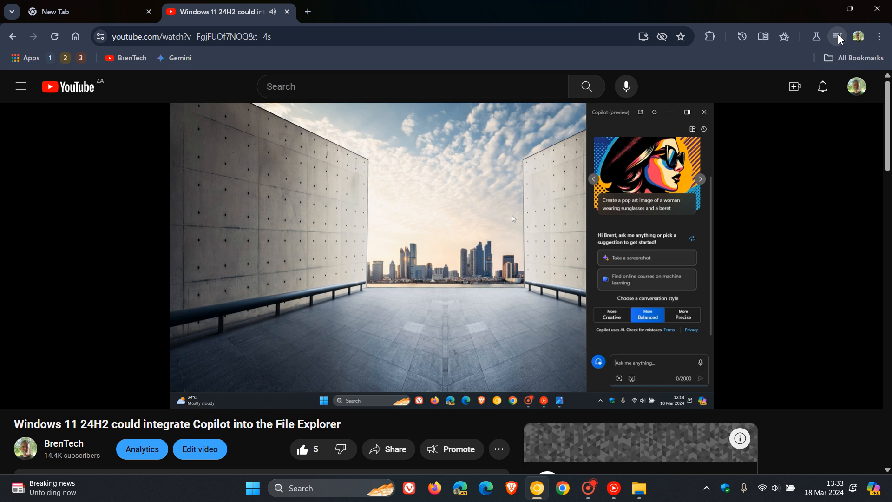
{"action": "left_click", "coordinate": [837, 36]}
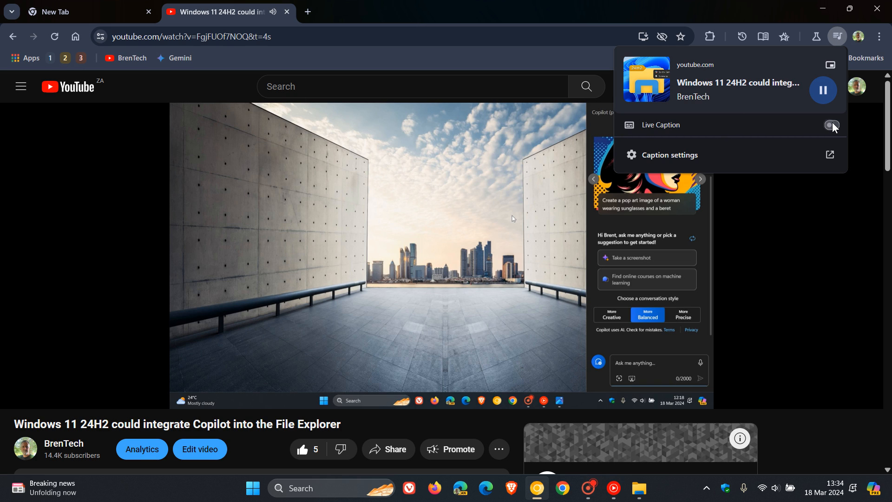
Turn on Live Caption and Live Translate in the media controls panel
{"action": "left_click", "coordinate": [831, 124]}
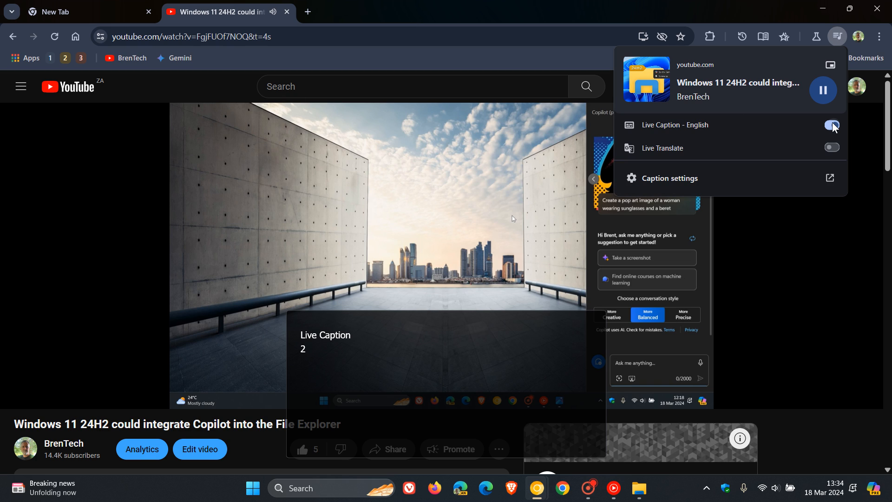
{"action": "left_click", "coordinate": [831, 125]}
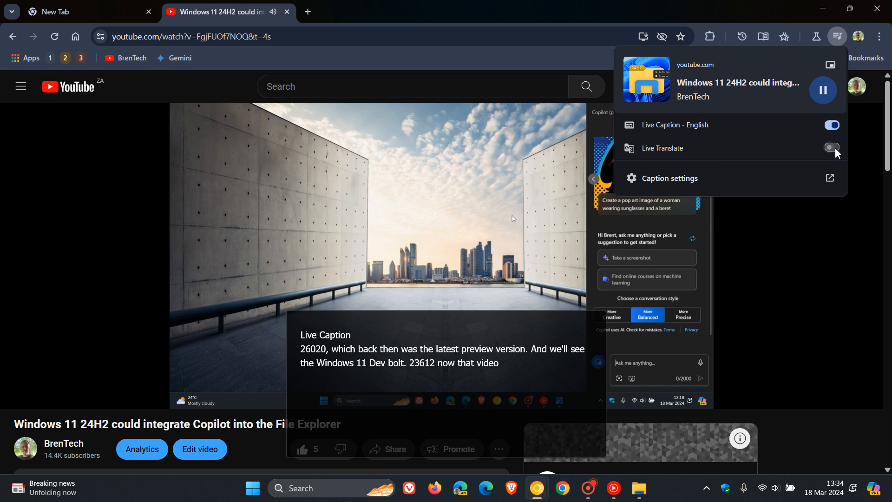
{"action": "left_click", "coordinate": [832, 148]}
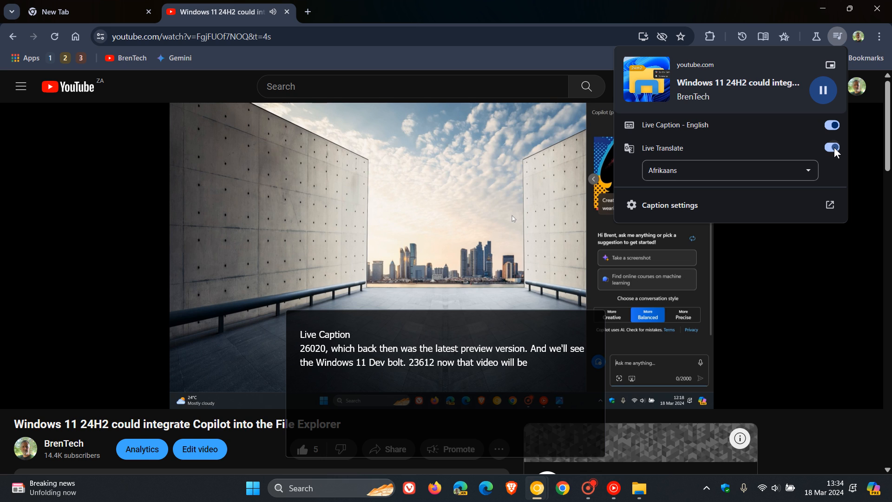
Open the translation language dropdown and browse the list toward Afrikaans
{"action": "left_click", "coordinate": [730, 170]}
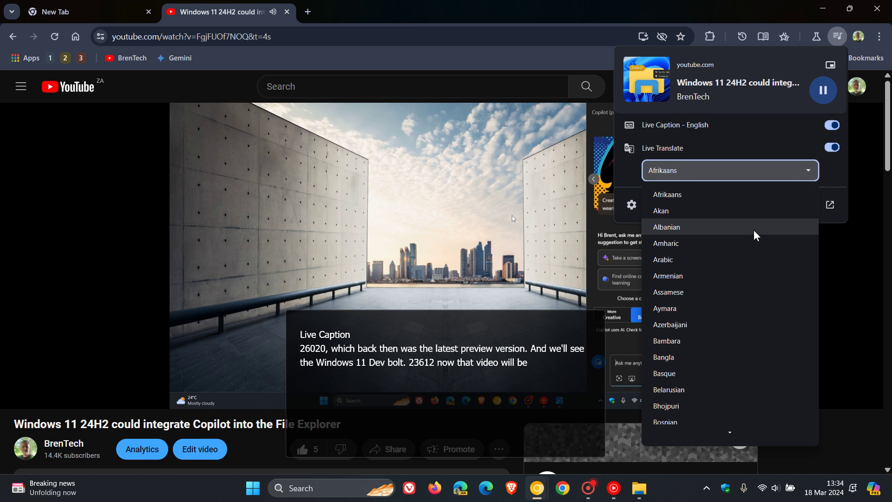
{"action": "scroll", "scroll_direction": "down", "scroll_amount": 3}
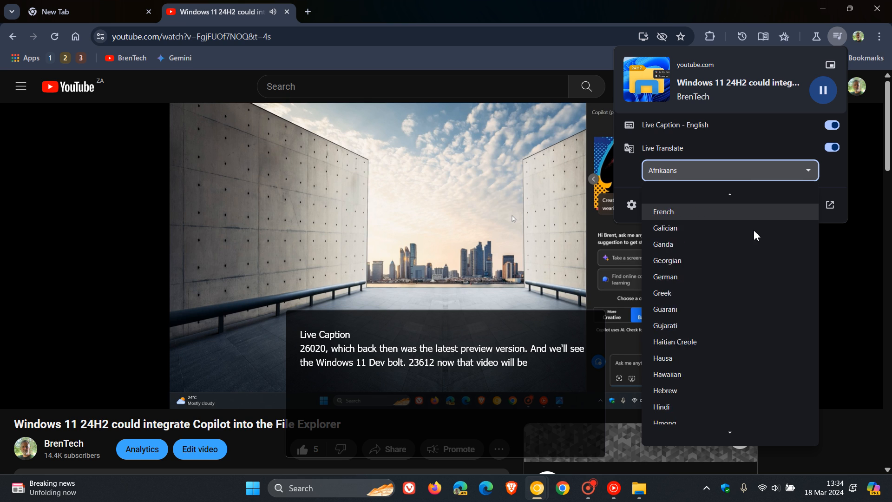
{"action": "scroll", "scroll_direction": "up", "scroll_amount": 3}
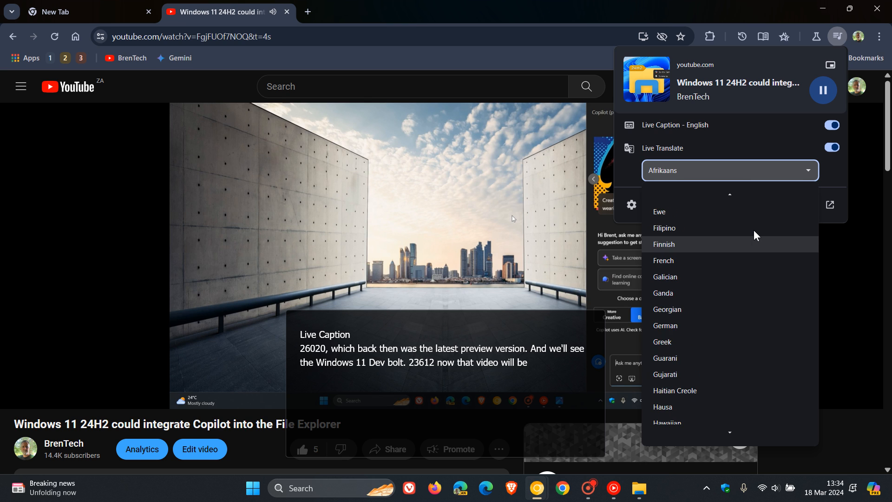
{"action": "scroll", "scroll_direction": "up", "scroll_amount": 3}
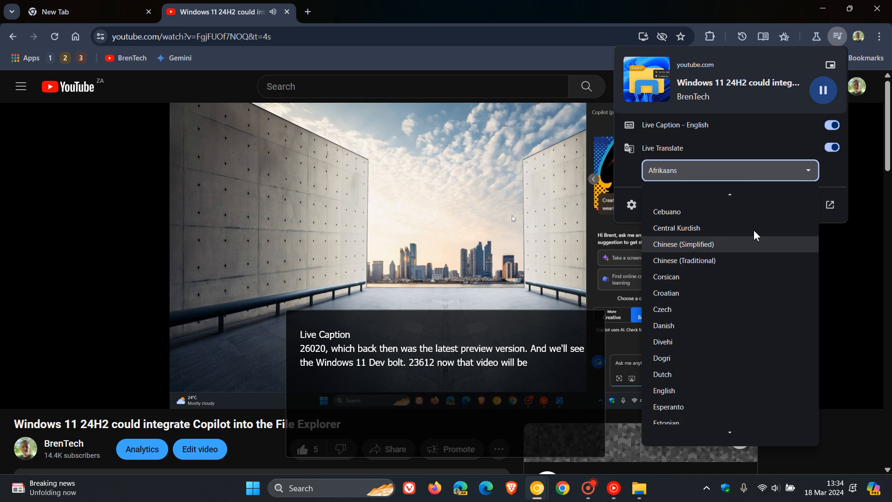
{"action": "scroll", "scroll_direction": "up", "scroll_amount": 3}
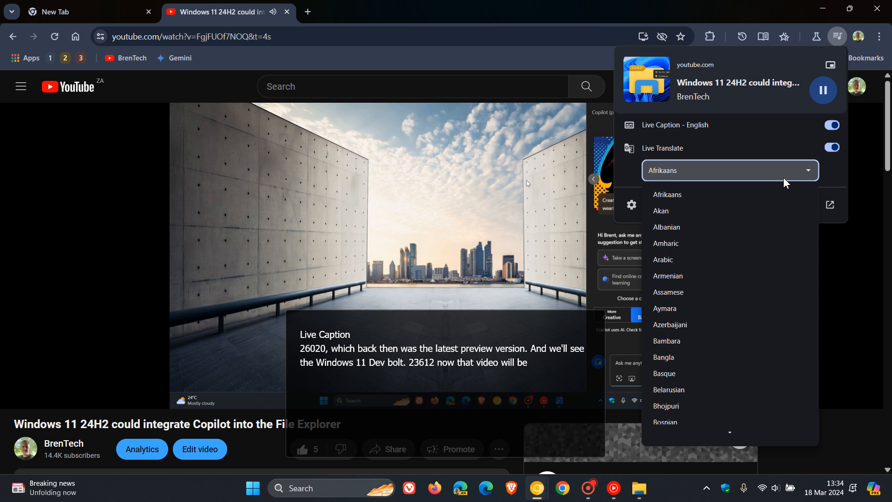
{"action": "left_click", "coordinate": [667, 195]}
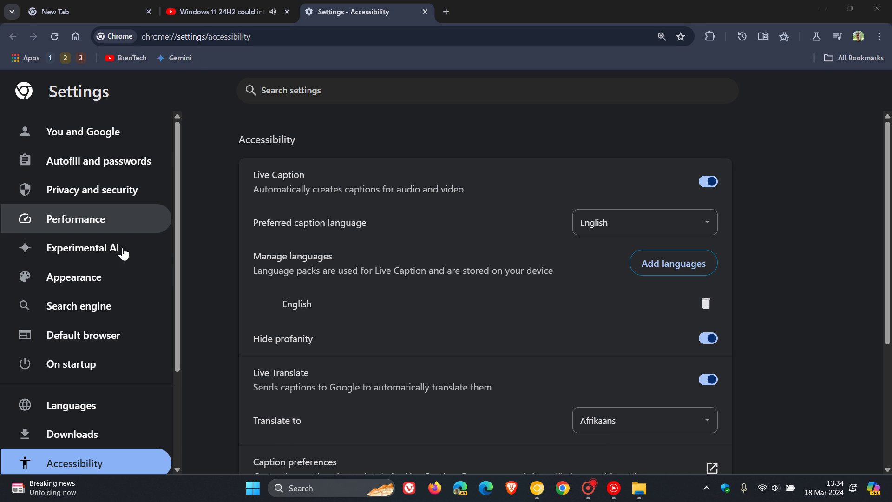
{"action": "mouse_move", "coordinate": [74, 277]}
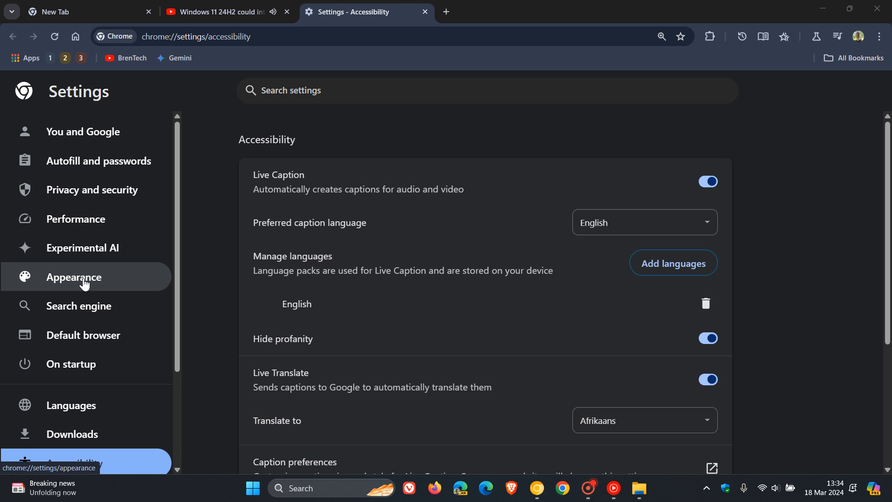
{"action": "mouse_move", "coordinate": [705, 173]}
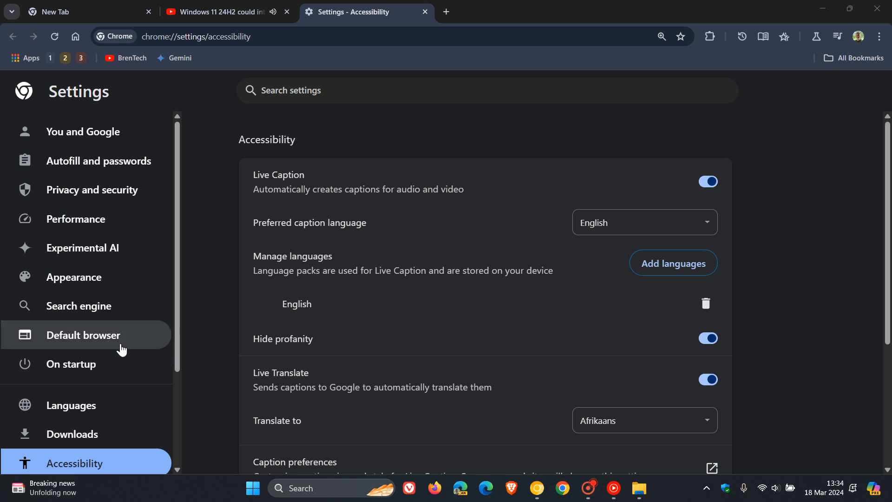
Check Accessibility settings show Translate to Afrikaans, then return to the Copilot File Explorer video
{"action": "scroll", "scroll_direction": "down", "scroll_amount": 3}
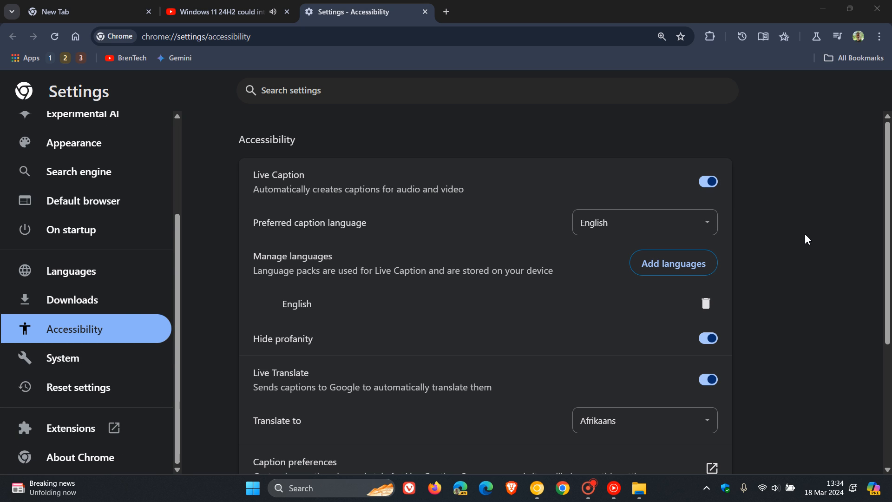
{"action": "mouse_move", "coordinate": [824, 254]}
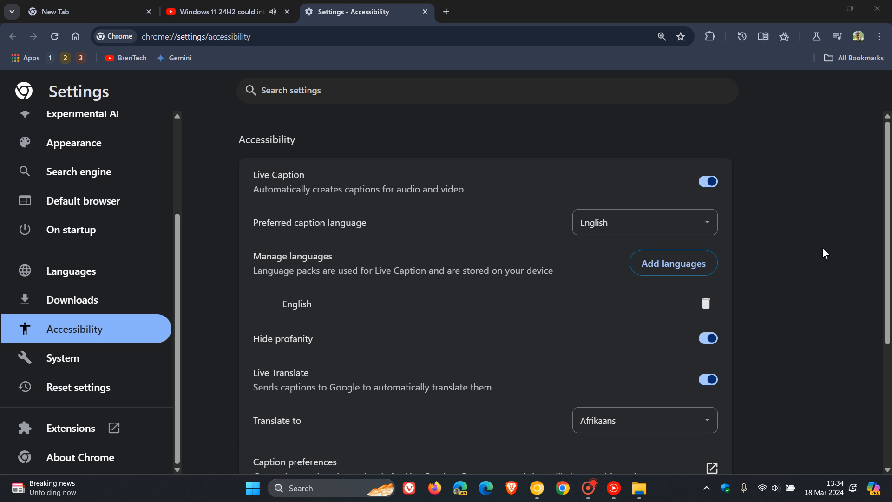
{"action": "scroll", "scroll_direction": "down", "scroll_amount": 3}
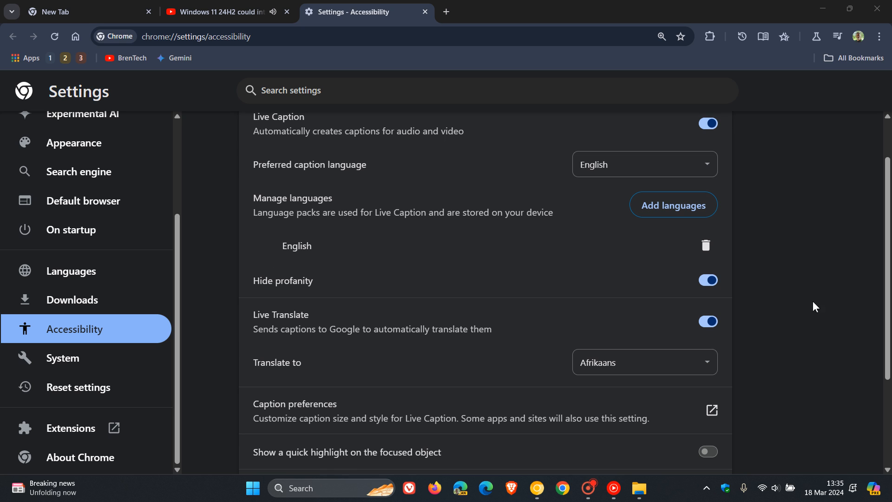
{"action": "mouse_move", "coordinate": [634, 359]}
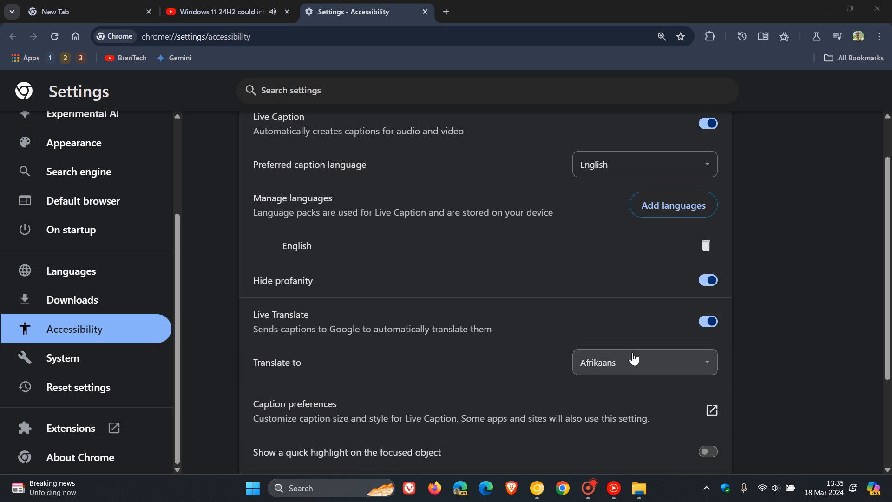
{"action": "left_click", "coordinate": [643, 362]}
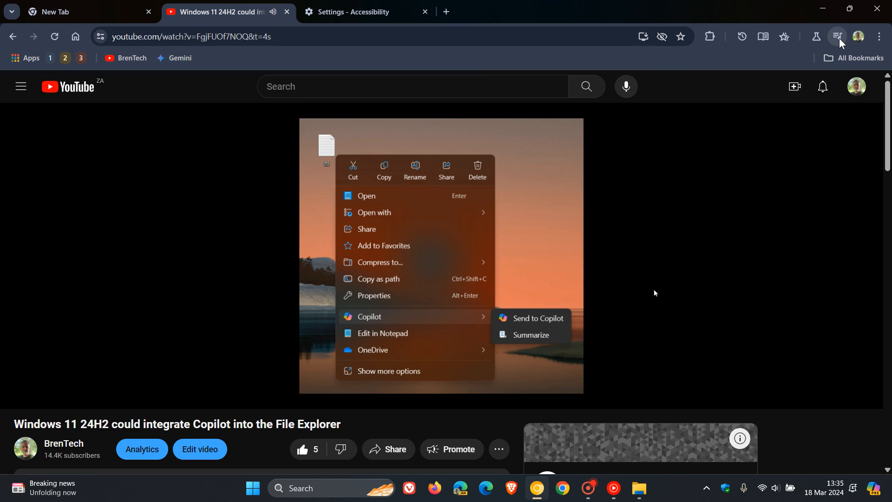
Reopen the media controls over the Copilot File Explorer video to display caption status
{"action": "left_click", "coordinate": [837, 36]}
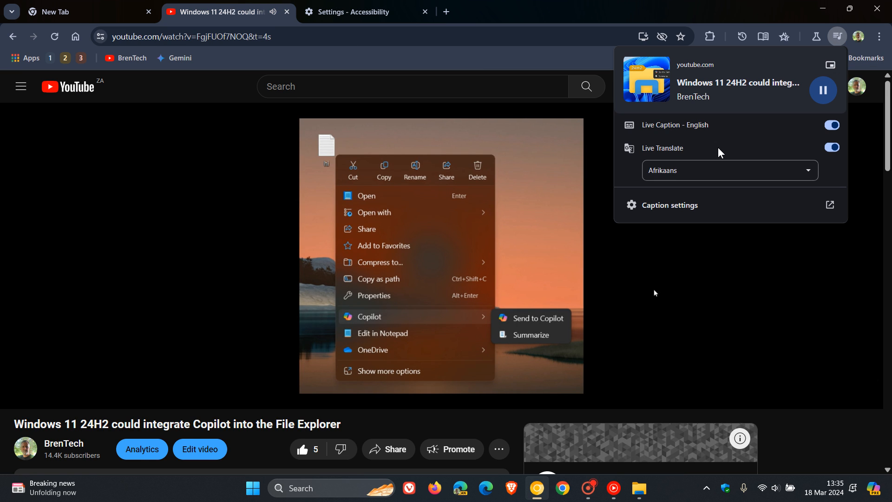
{"action": "mouse_move", "coordinate": [722, 154]}
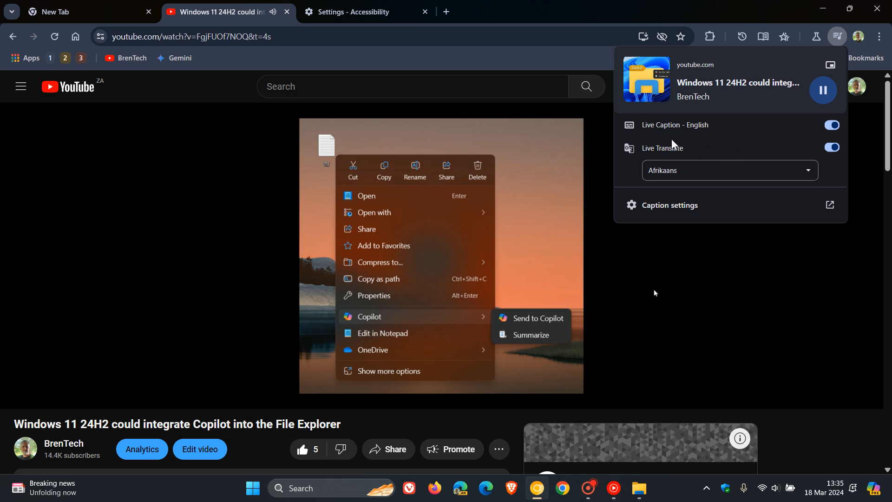
{"action": "mouse_move", "coordinate": [747, 149]}
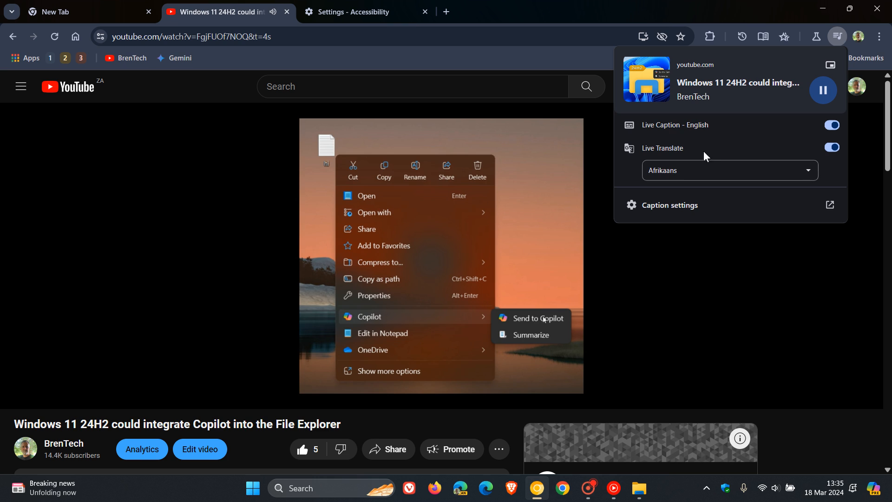
{"action": "mouse_move", "coordinate": [719, 149]}
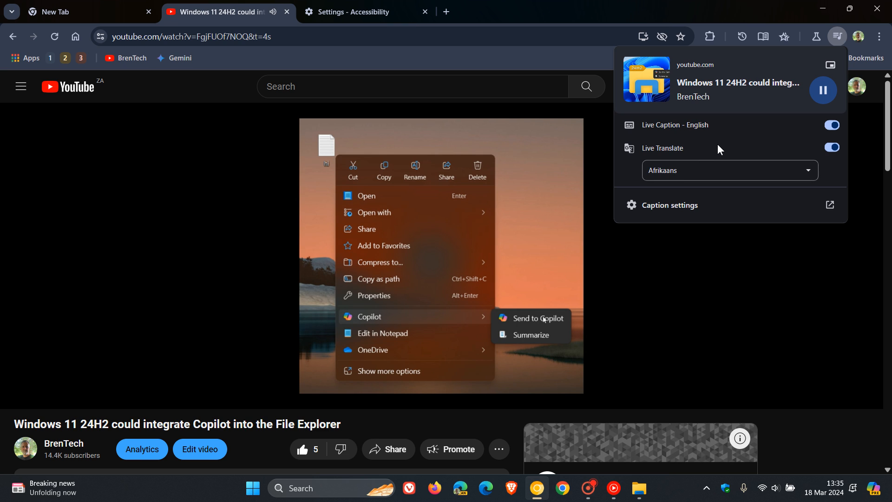
{"action": "mouse_move", "coordinate": [412, 140]}
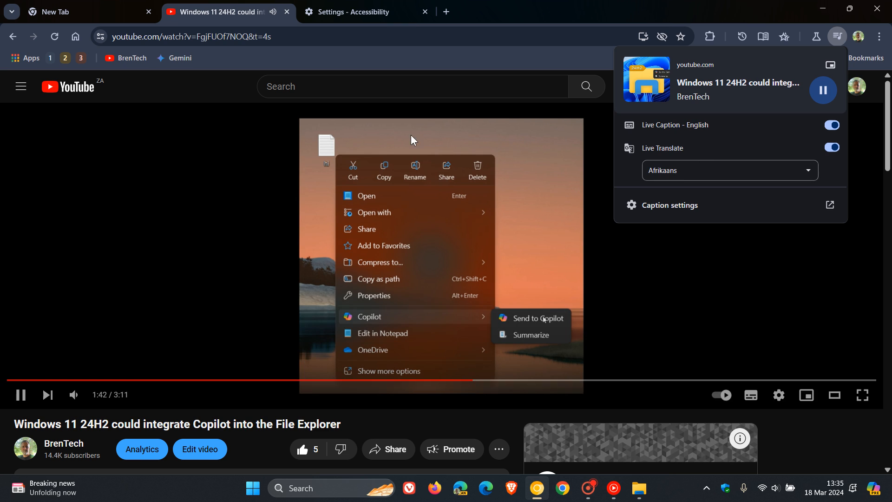